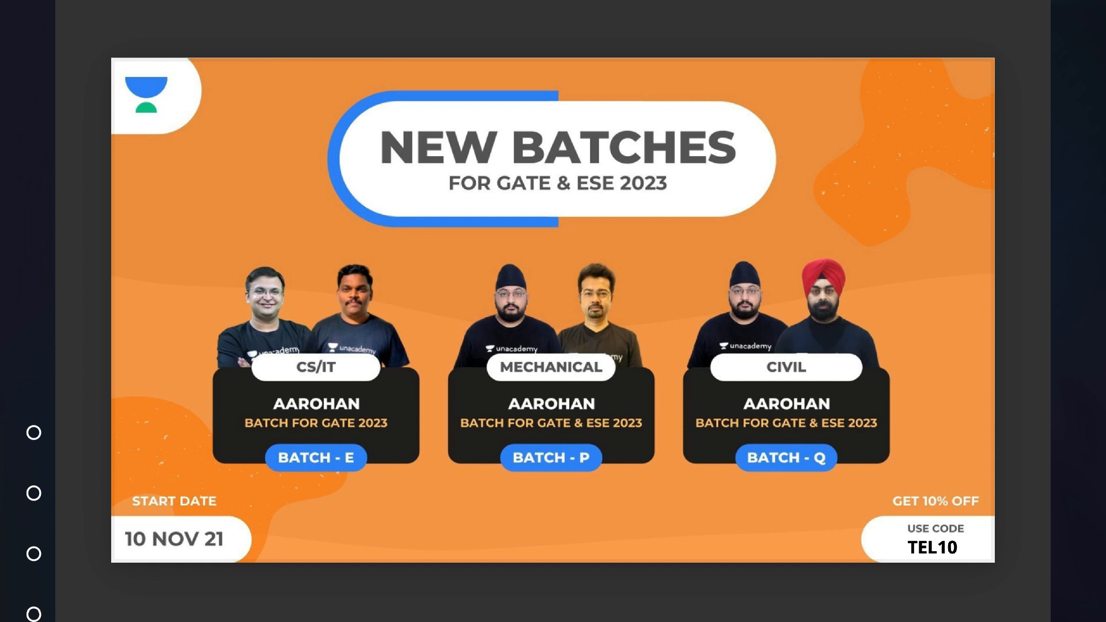
Step: Leave the batch slide and switch through the CS & IT Batch E page to the Civil Batch Q course page
{"action": "left_click", "coordinate": [784, 457]}
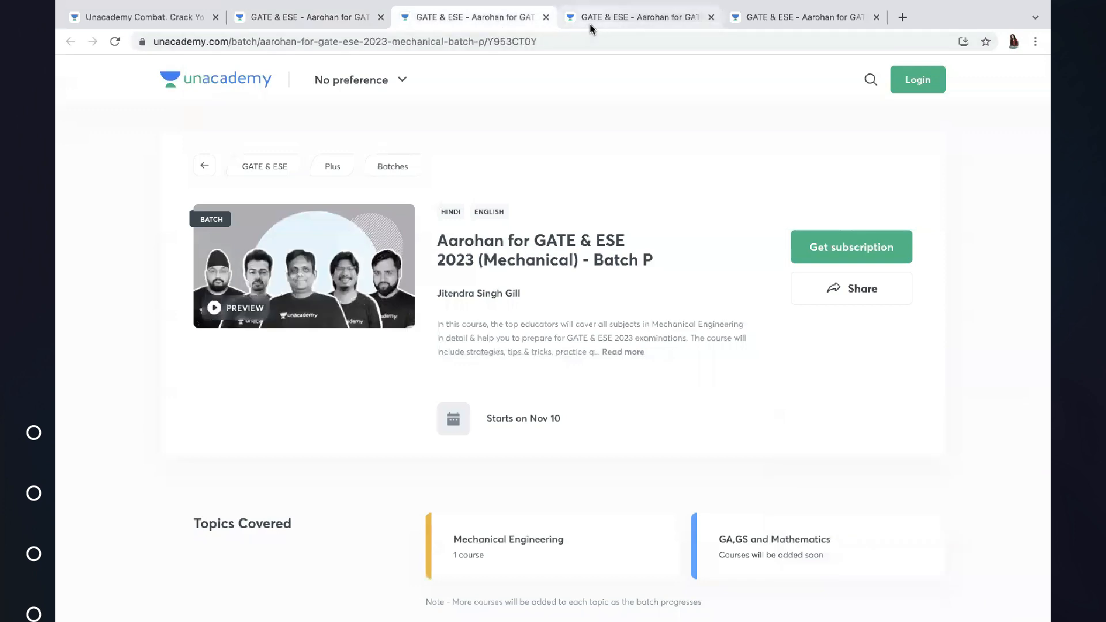
{"action": "left_click", "coordinate": [797, 16]}
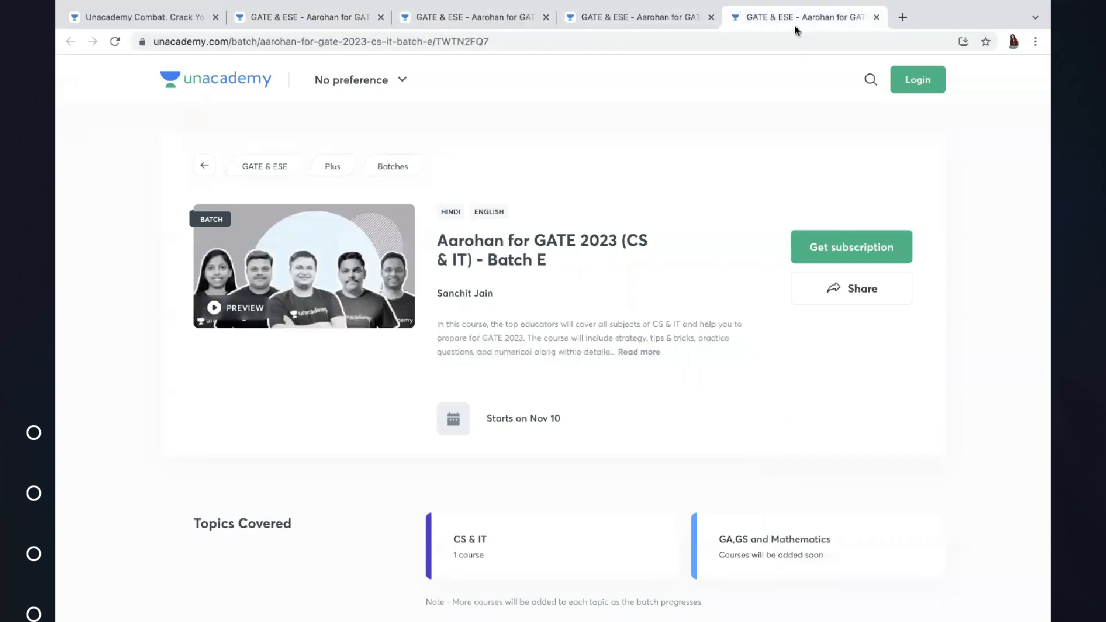
{"action": "left_click", "coordinate": [306, 16]}
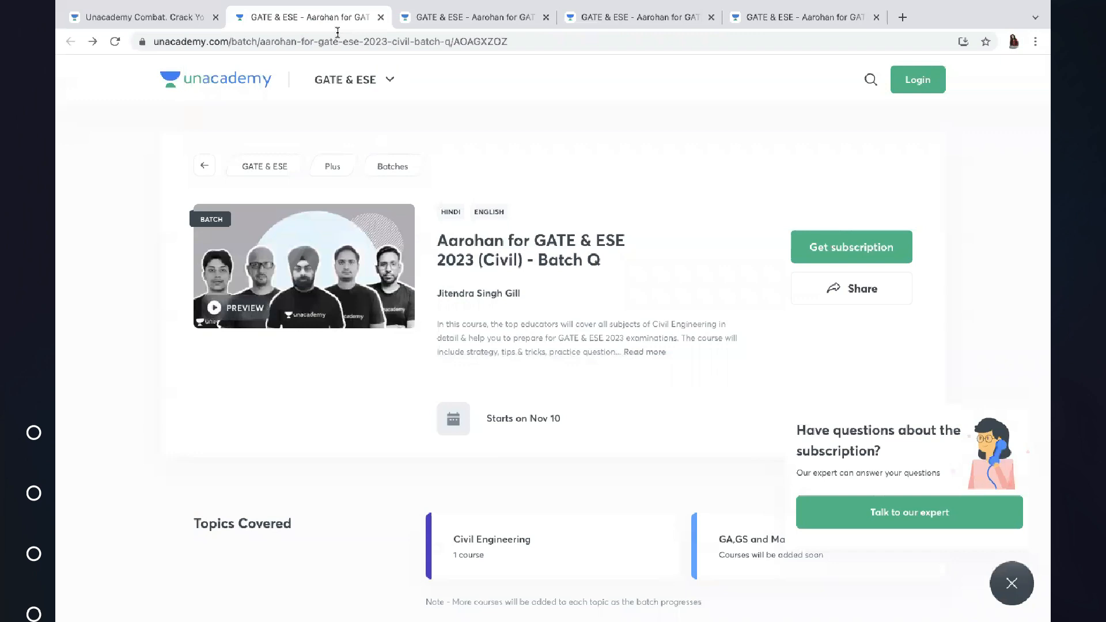
{"action": "mouse_move", "coordinate": [851, 245]}
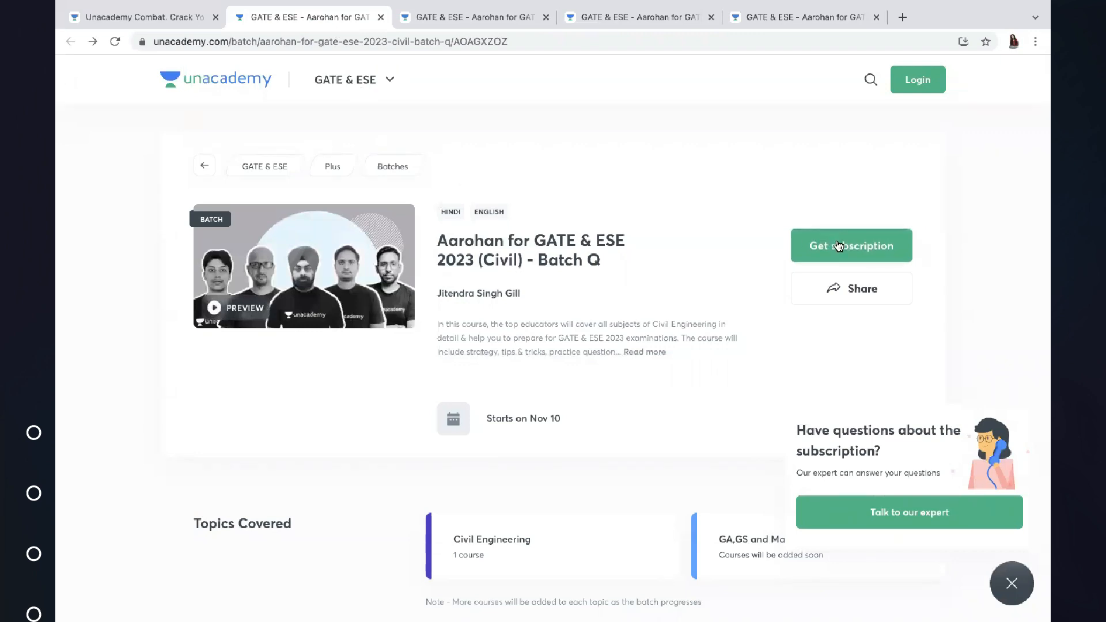
Step: Choose the PLUS subscription for the Civil batch and enter referral code TEL10
{"action": "left_click", "coordinate": [850, 245]}
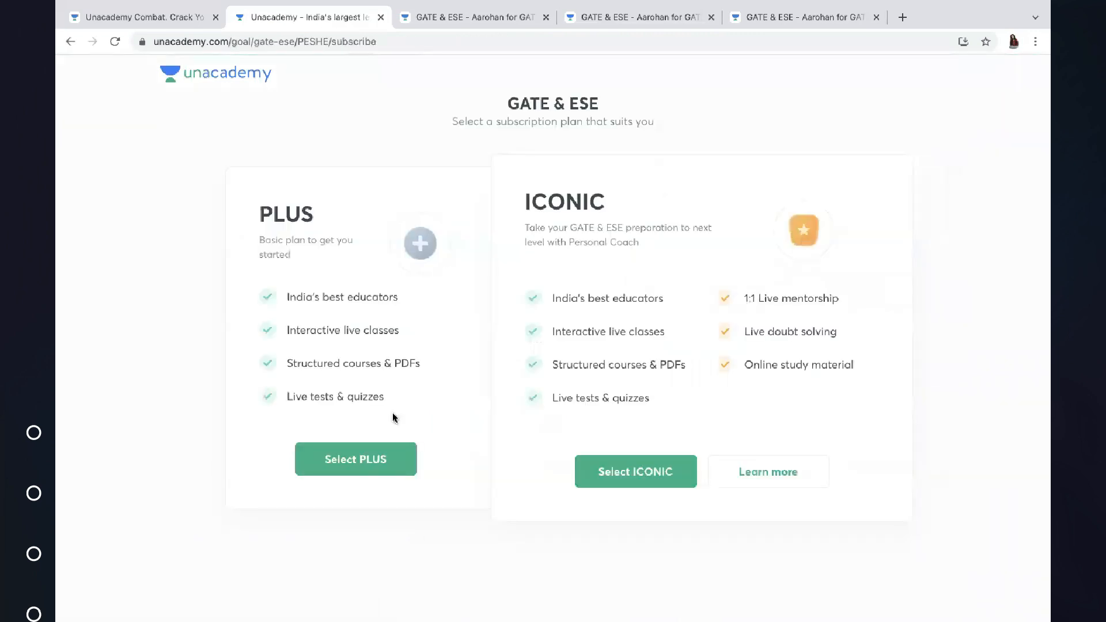
{"action": "left_click", "coordinate": [356, 459]}
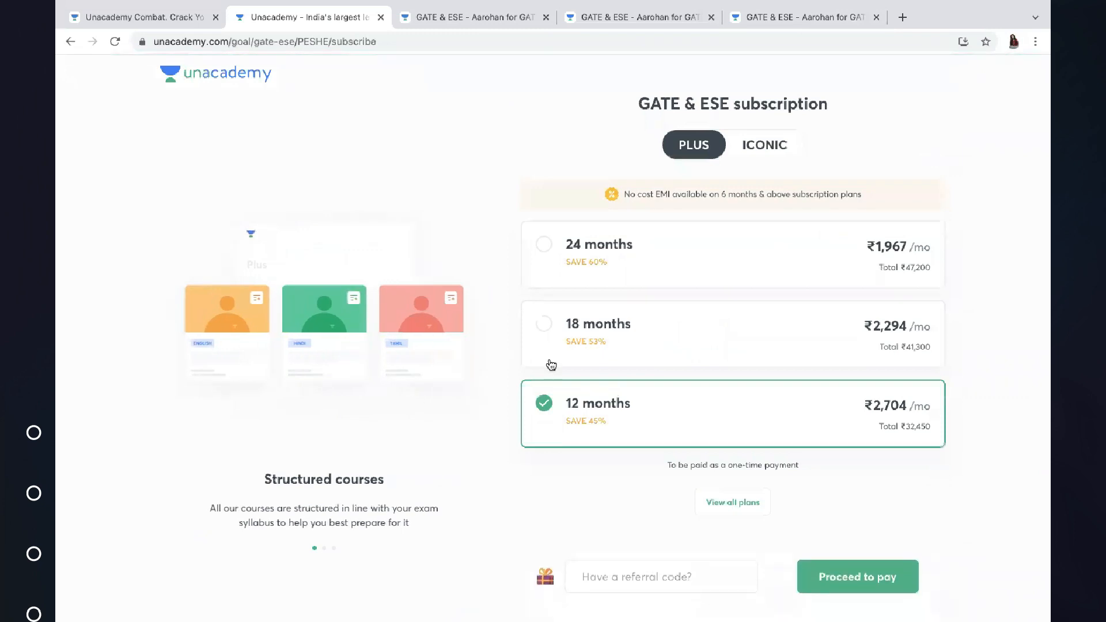
{"action": "left_click", "coordinate": [660, 576]}
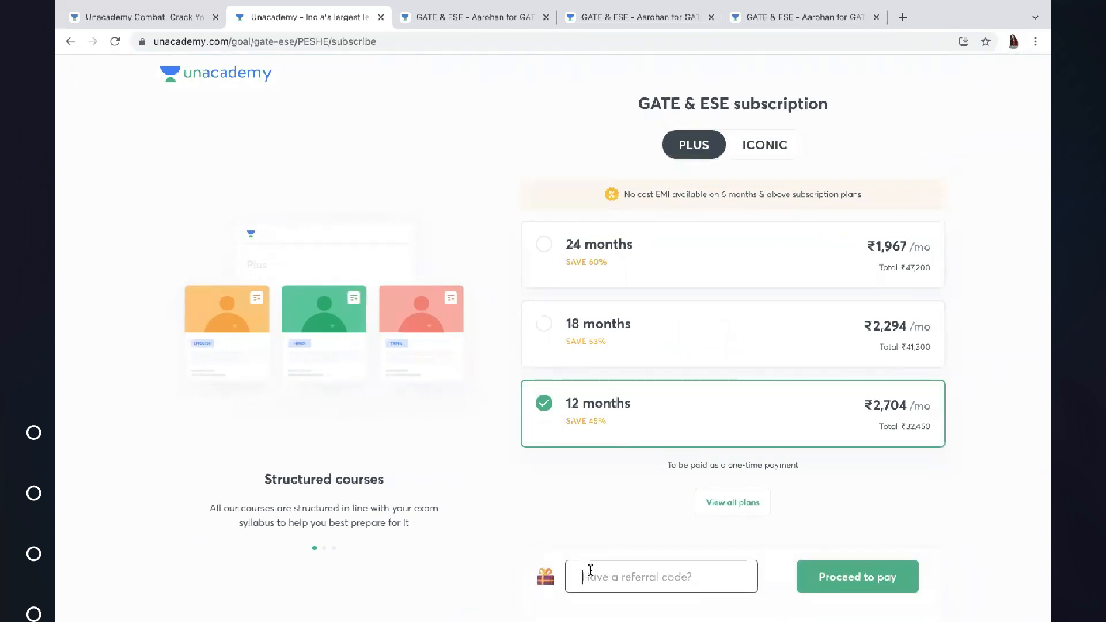
{"action": "type", "text": "TE"}
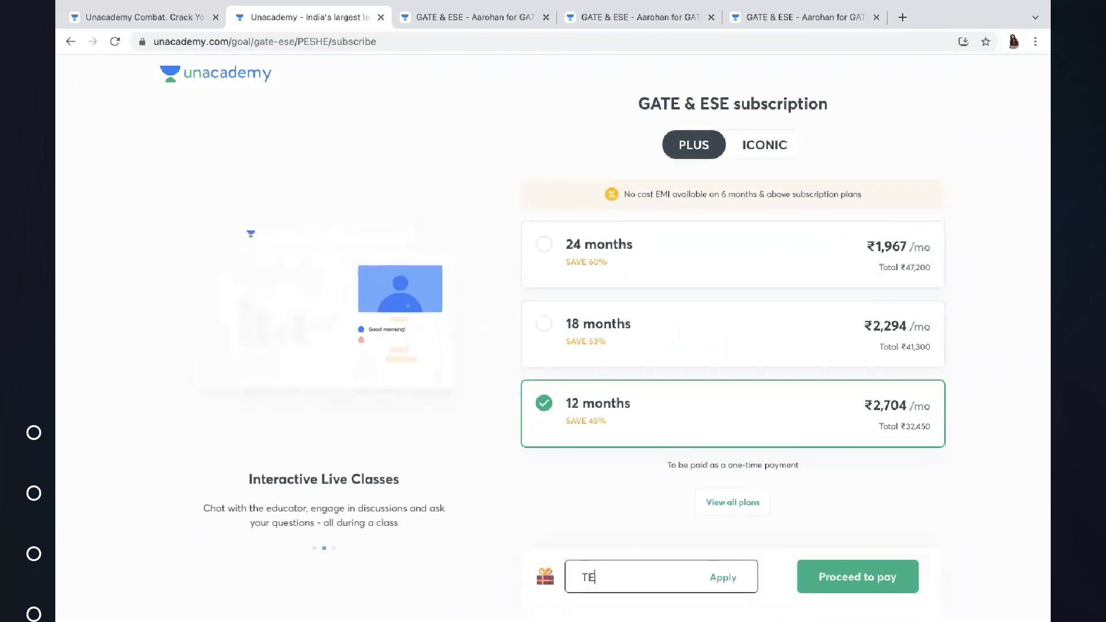
{"action": "type", "text": "L10"}
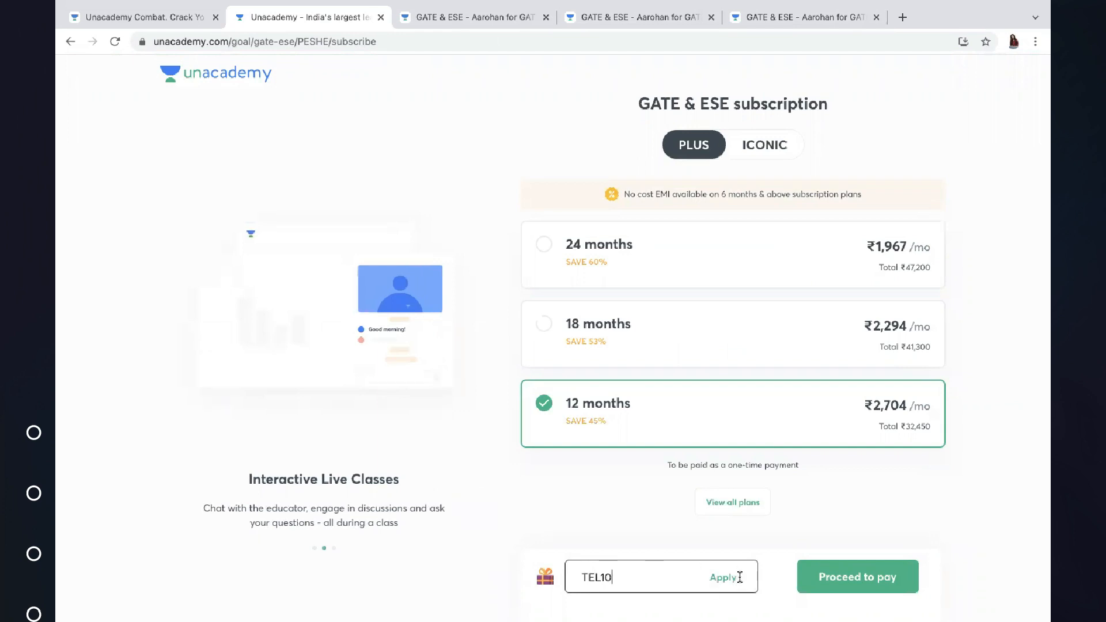
Step: Redeem TEL10 so the 12-month plan drops to ₹2,434/mo (₹29,205 total) with 10% off
{"action": "left_click", "coordinate": [724, 576]}
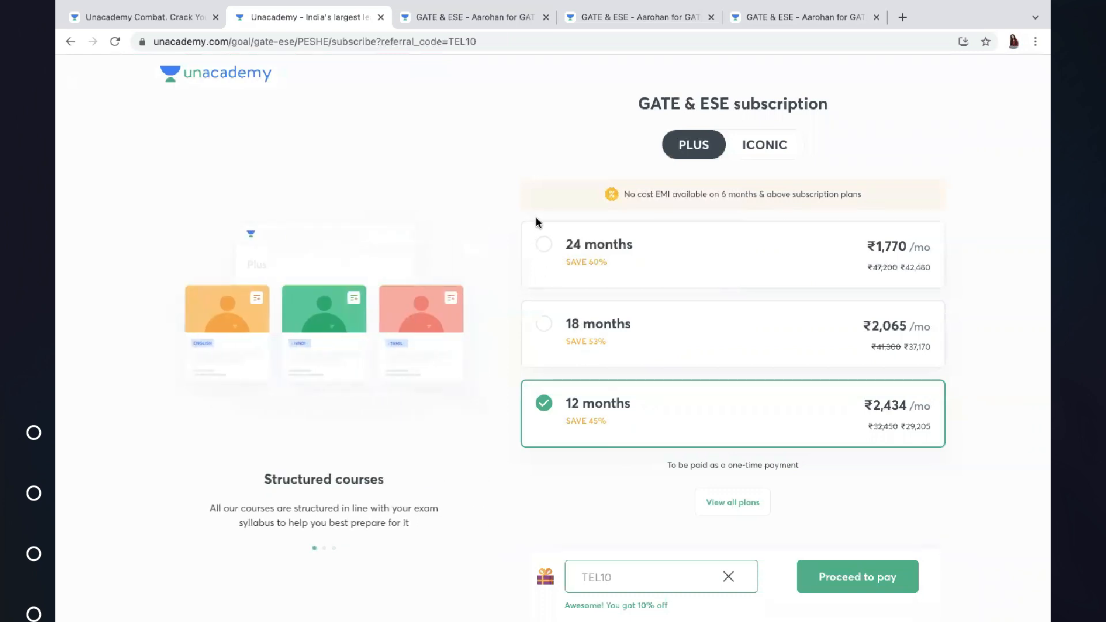
{"action": "mouse_move", "coordinate": [511, 341]}
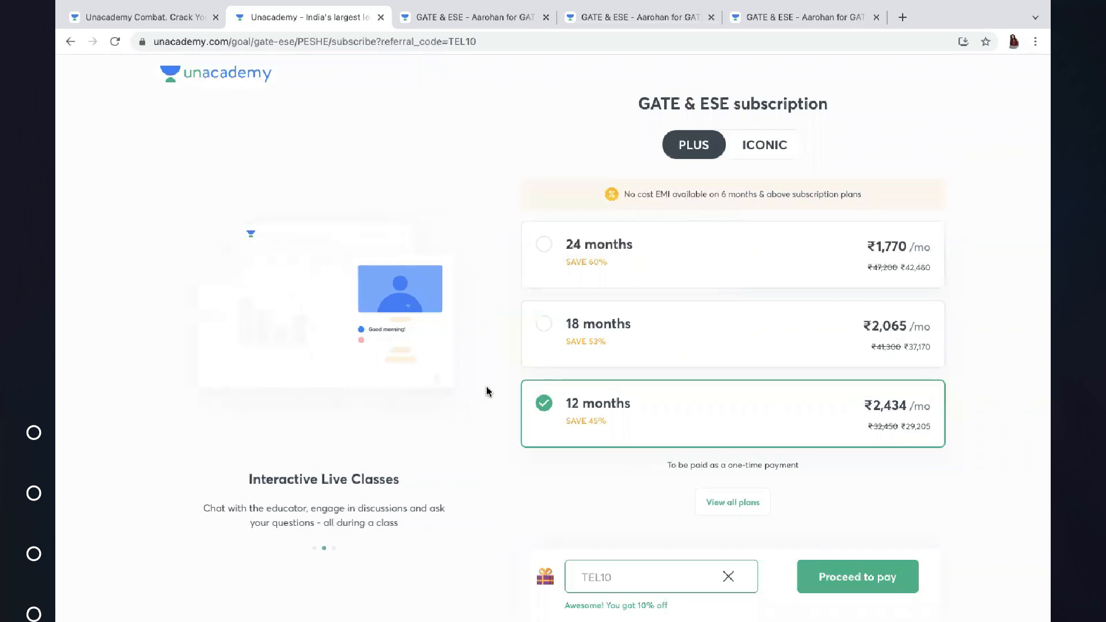
{"action": "mouse_move", "coordinate": [645, 581]}
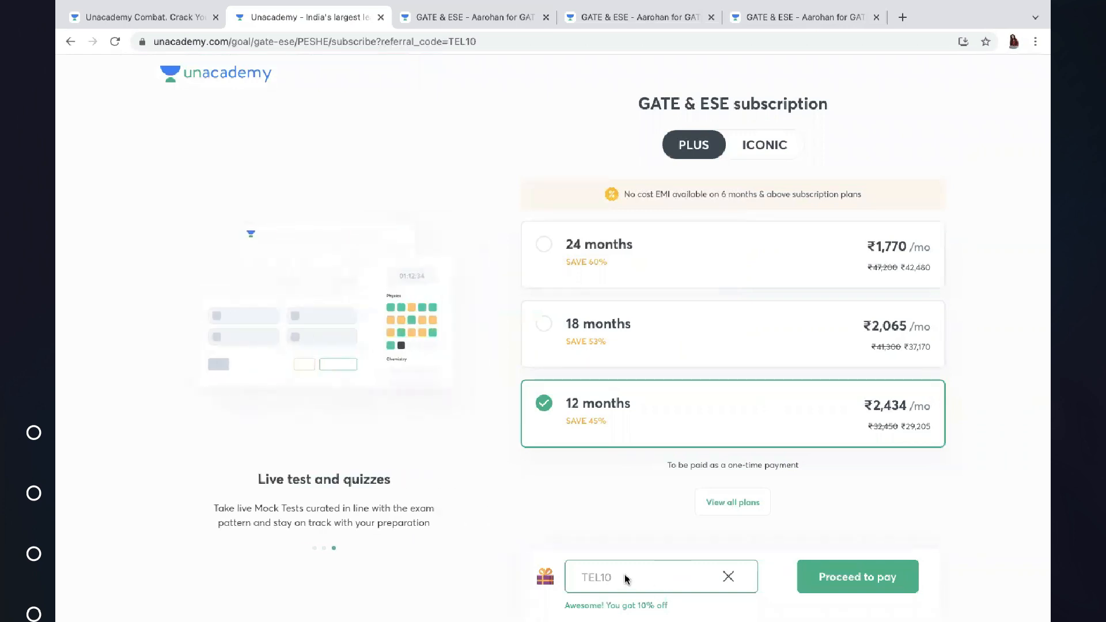
{"action": "mouse_move", "coordinate": [312, 91]}
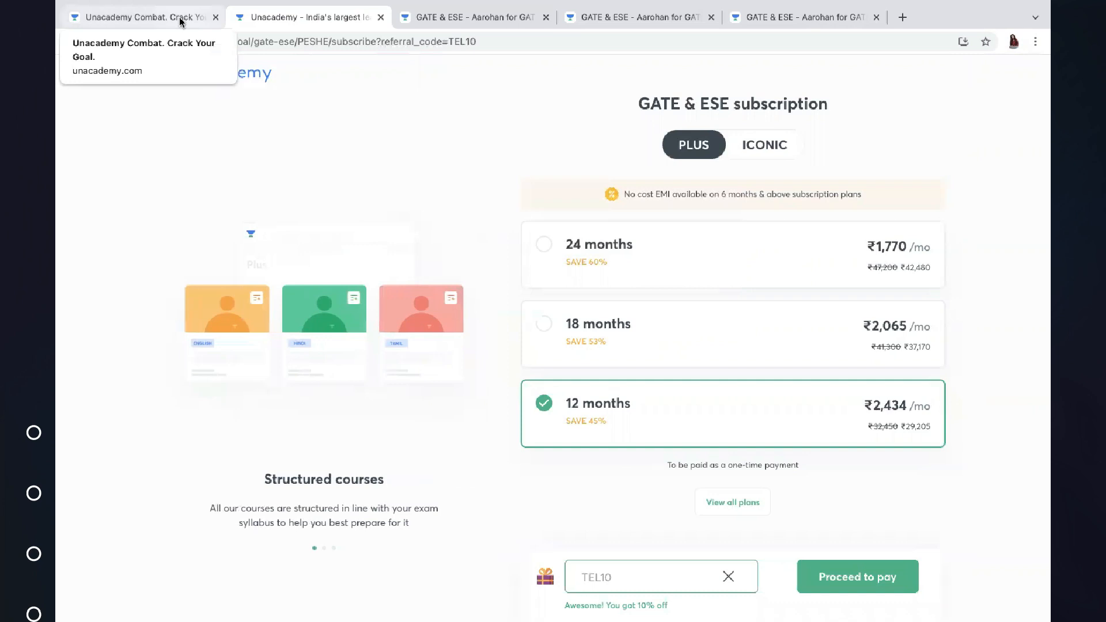
Step: Switch to the Combat scholarship page and view the upcoming Mechanical combats on 14 and 21 Nov 2021
{"action": "left_click", "coordinate": [141, 16]}
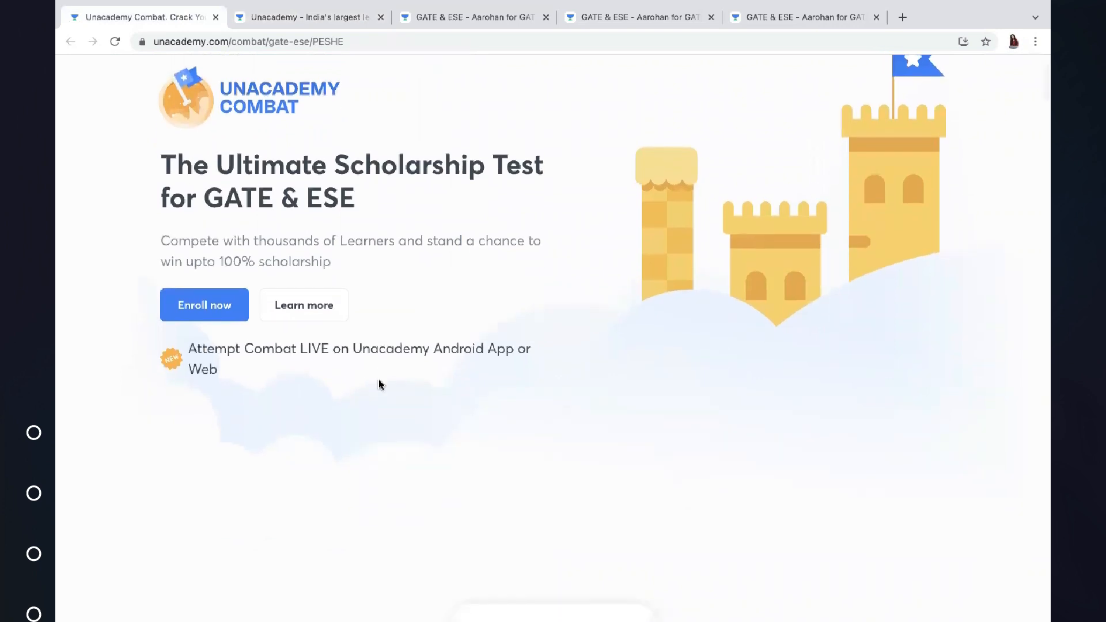
{"action": "scroll", "scroll_direction": "down", "scroll_amount": 3}
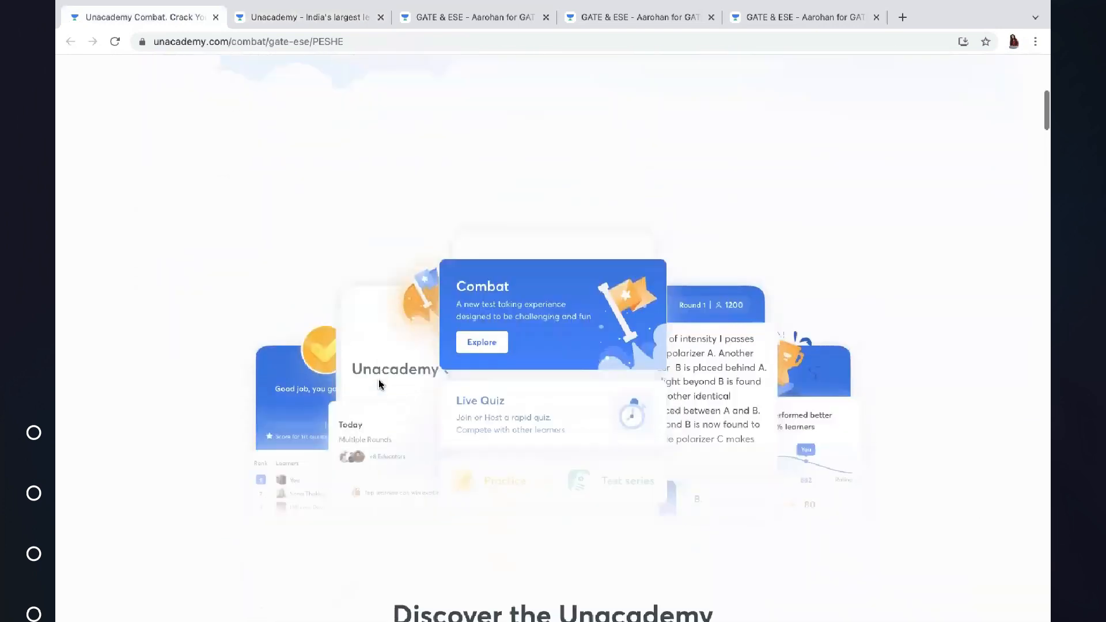
{"action": "scroll", "scroll_direction": "down", "scroll_amount": 3}
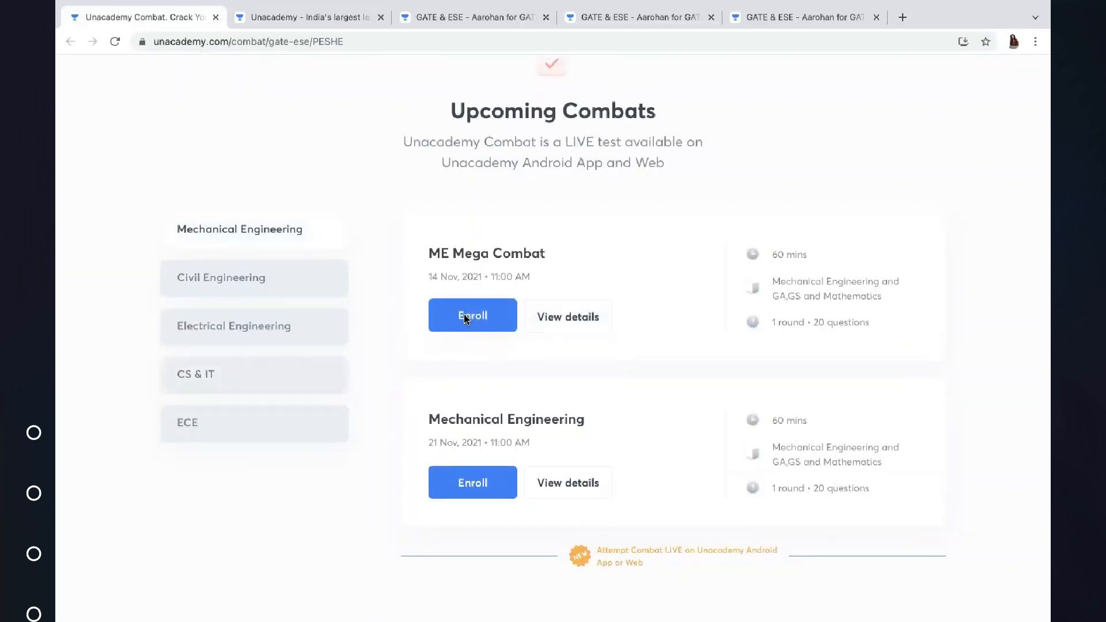
{"action": "left_click", "coordinate": [472, 316]}
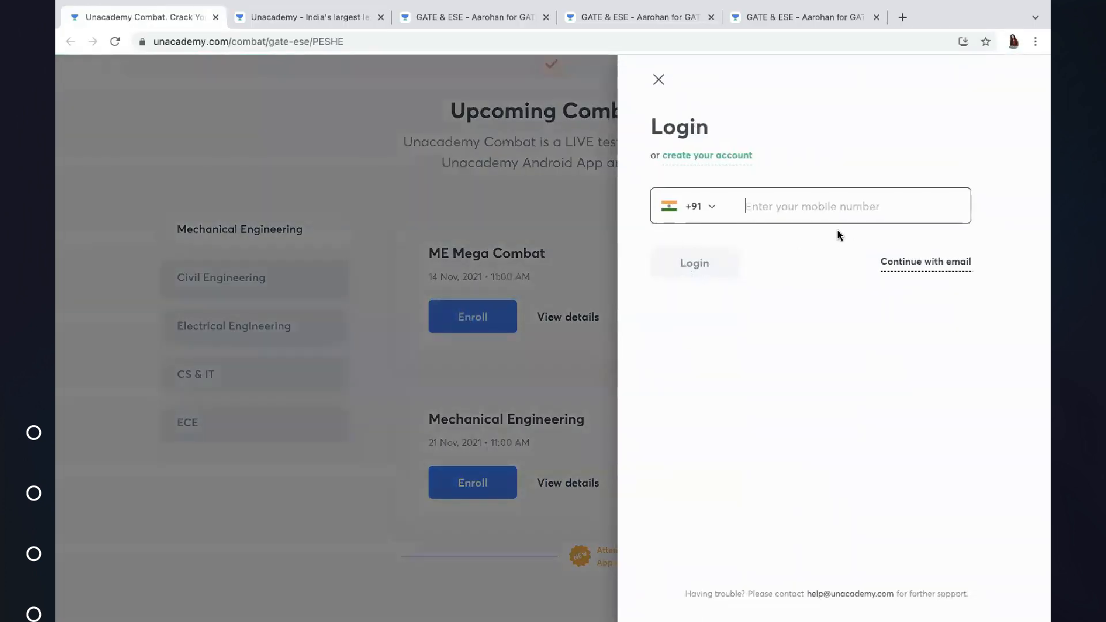
{"action": "left_click", "coordinate": [658, 80]}
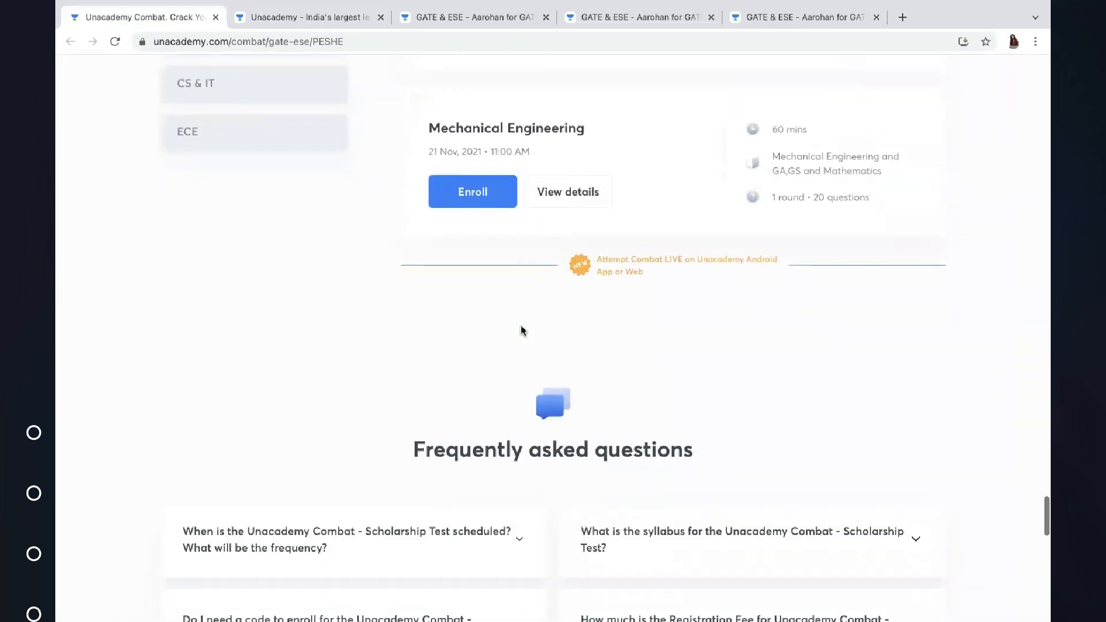
{"action": "scroll", "scroll_direction": "down", "scroll_amount": 3}
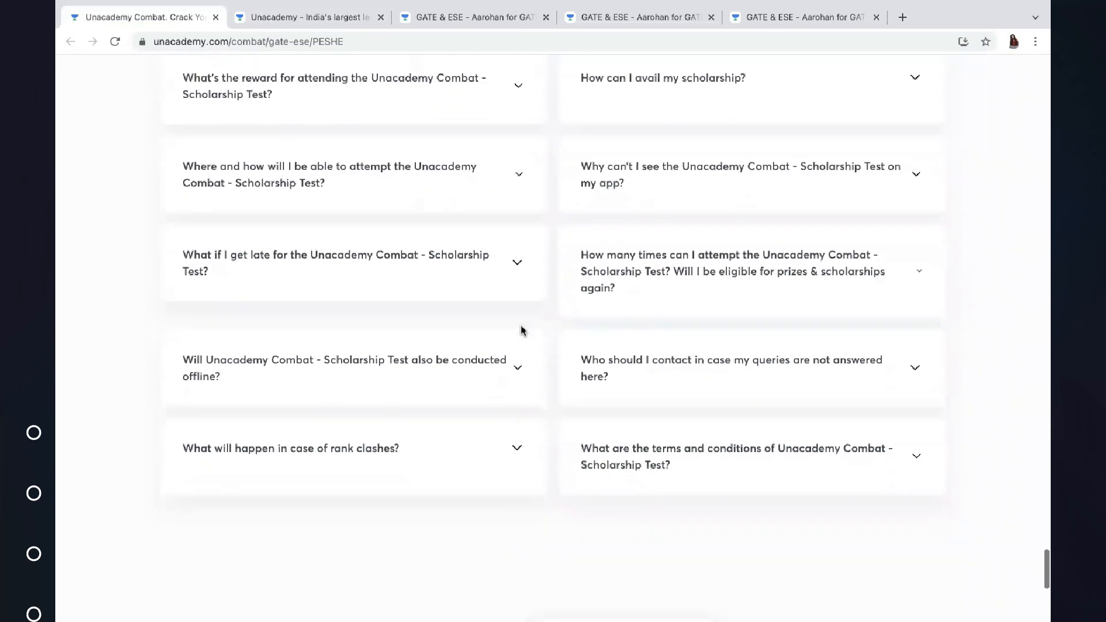
{"action": "scroll", "scroll_direction": "up", "scroll_amount": 3}
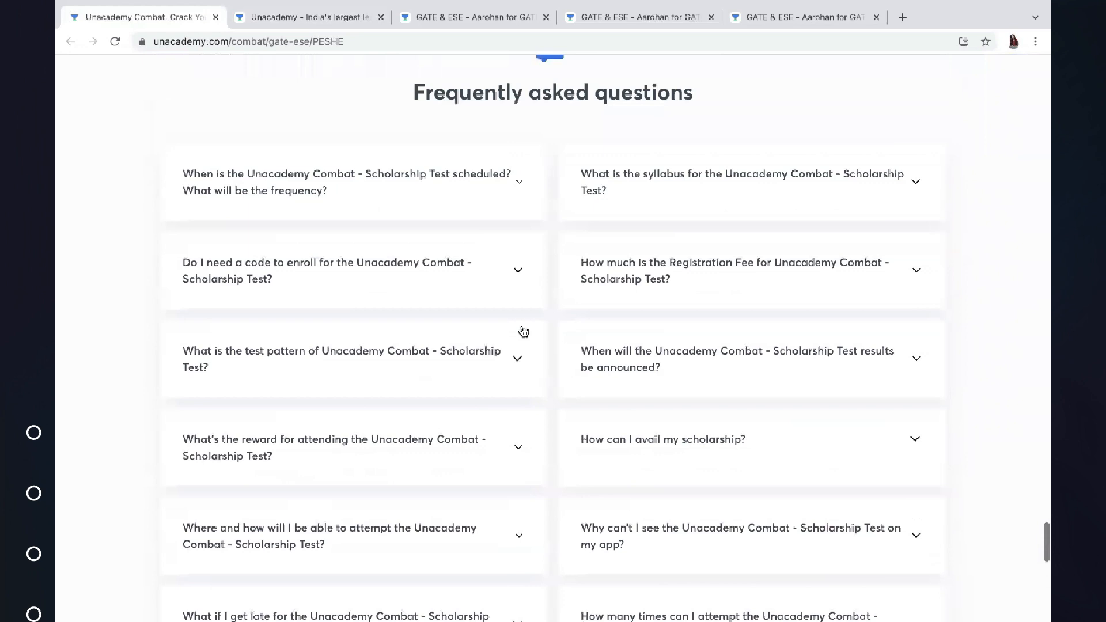